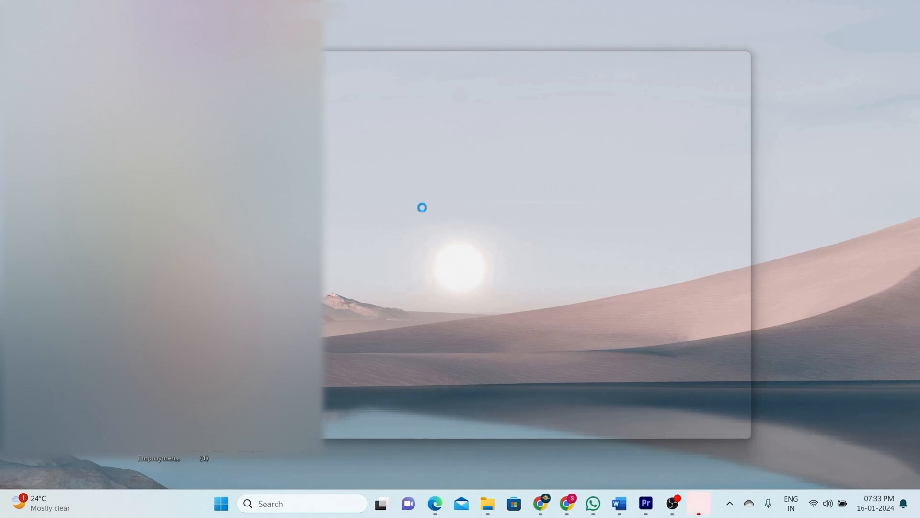
- Open the 0115 CapCut project holding example.mp4 with the effect clip above it
left_click(698, 508)
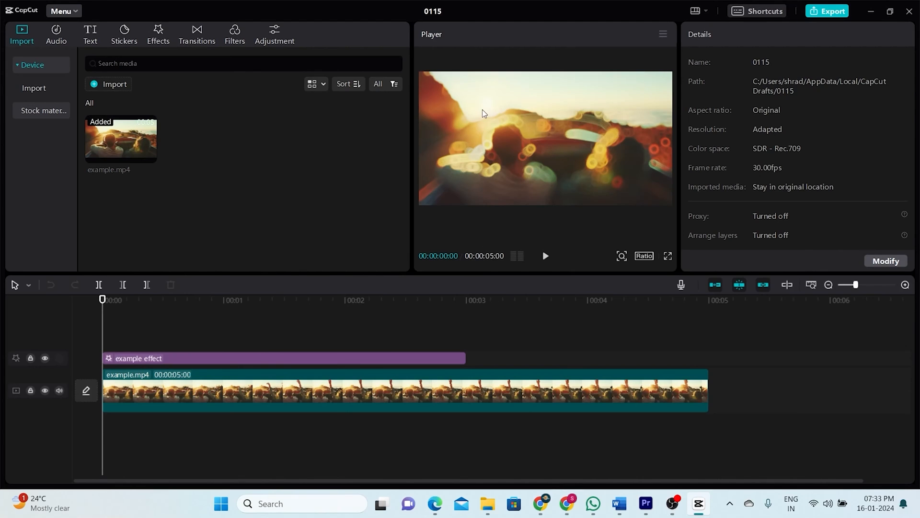
- Export the project to the computer as a 1080p H.264 mp4 at 30fps
left_click(828, 11)
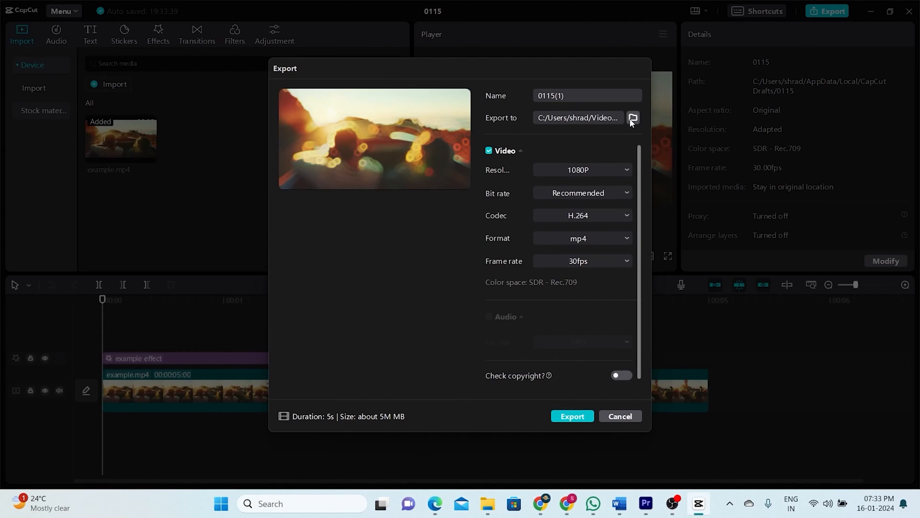
left_click(633, 118)
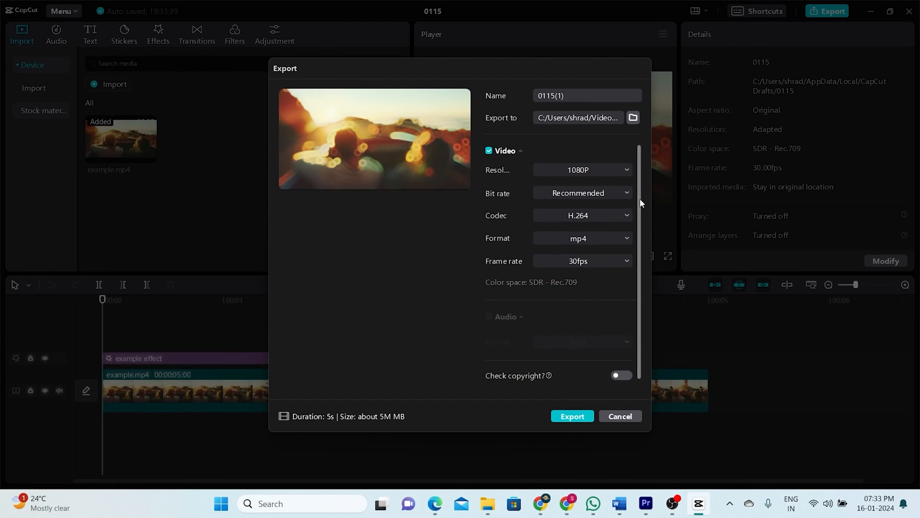
left_click(571, 415)
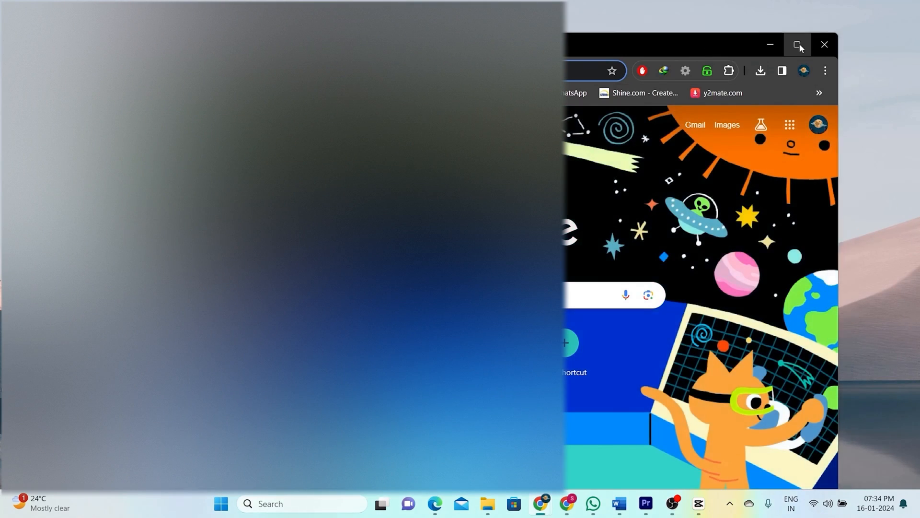
- Maximize Chrome and dismiss CapCut's share prompt to reach YouTube Studio's upload dialog
left_click(796, 45)
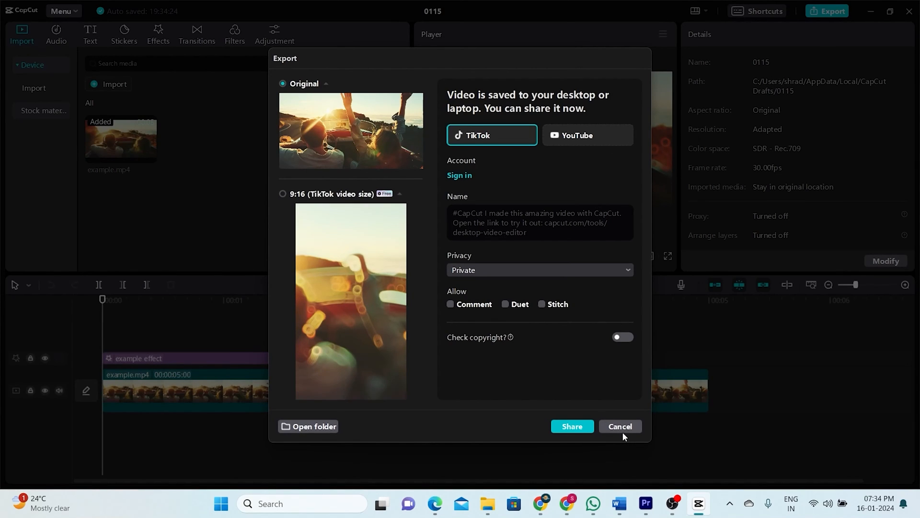
left_click(619, 426)
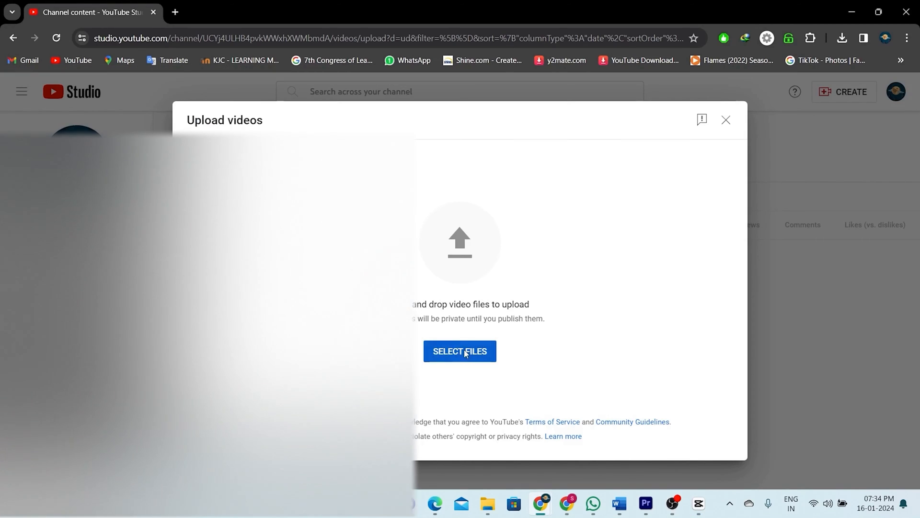
- Upload the exported mp4, title it 'travel music' and mark it as made for kids
left_click(459, 350)
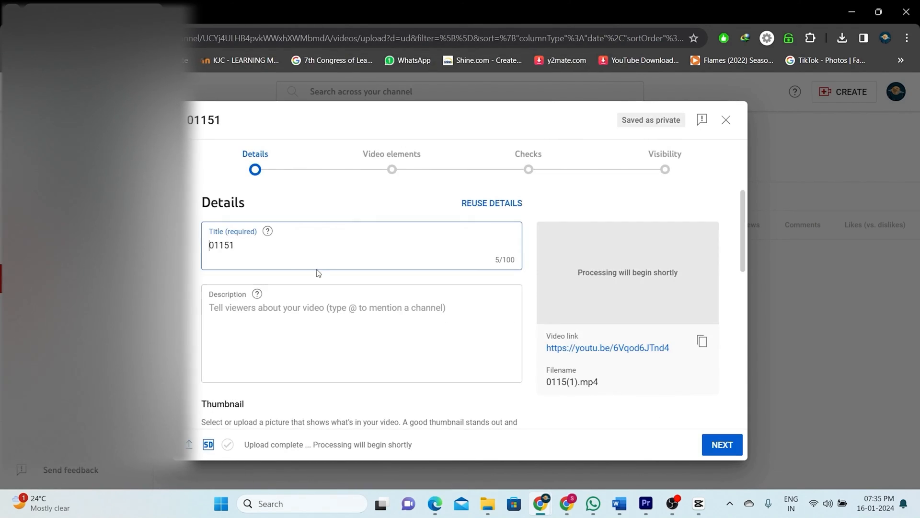
type("travel mus")
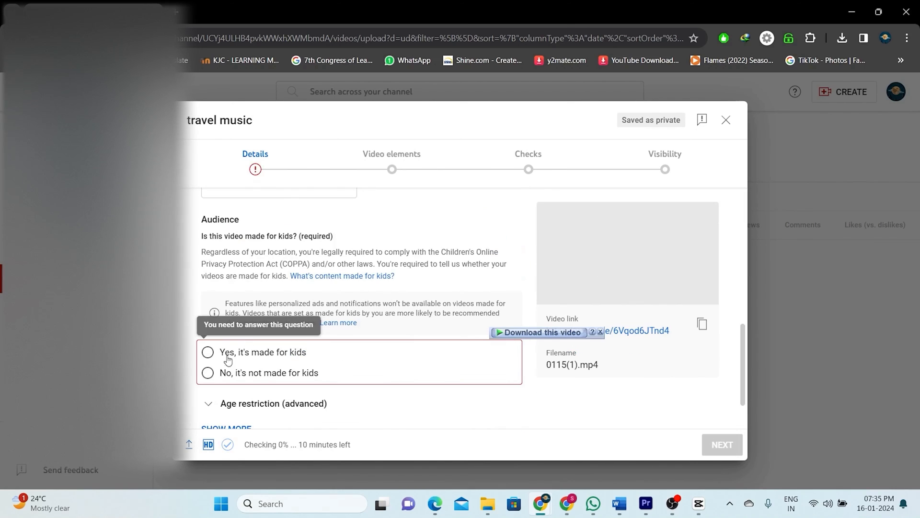
left_click(207, 352)
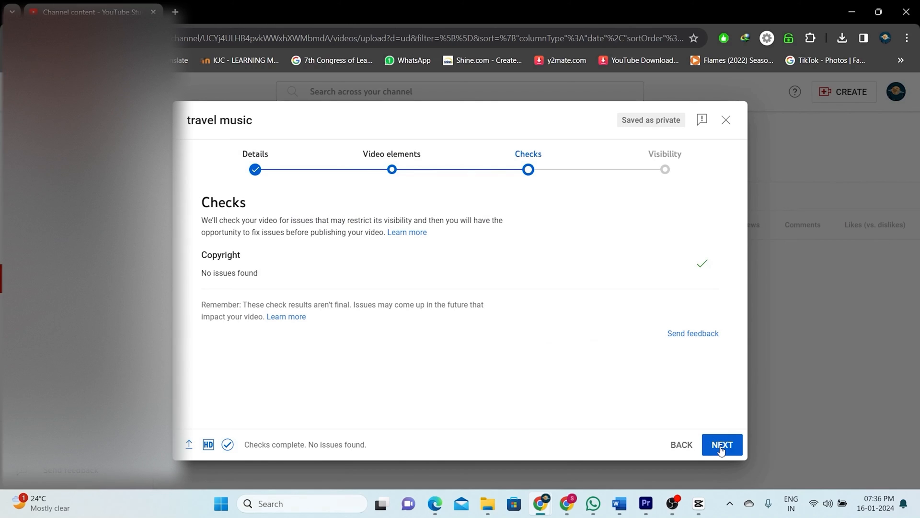
- Set the video's visibility to Public and publish it
left_click(721, 444)
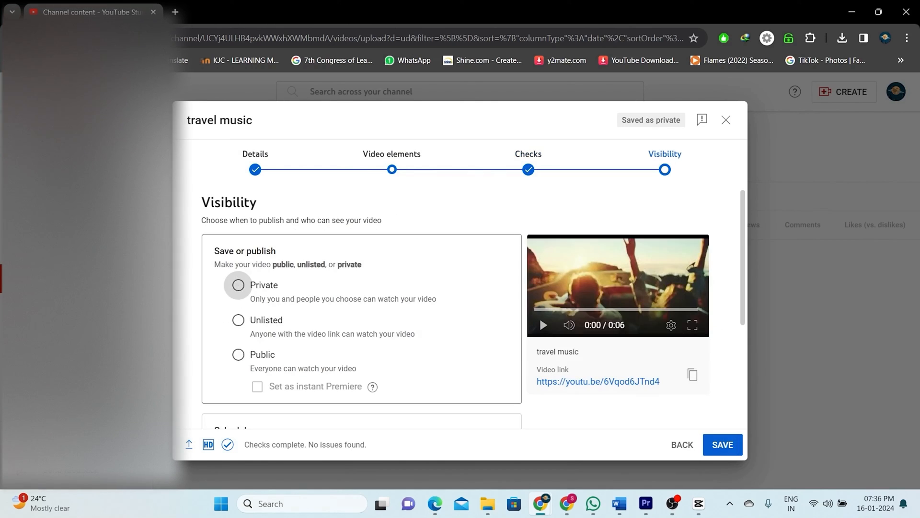
left_click(239, 354)
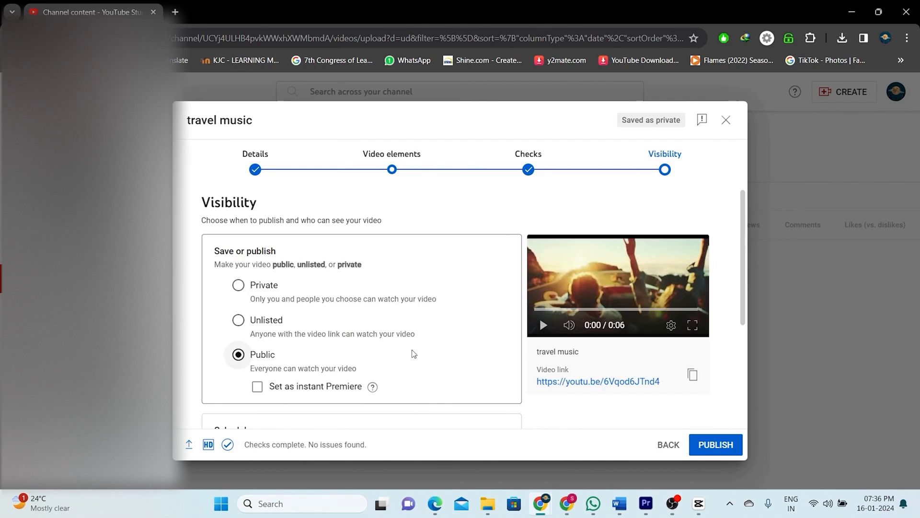
scroll("down", 3)
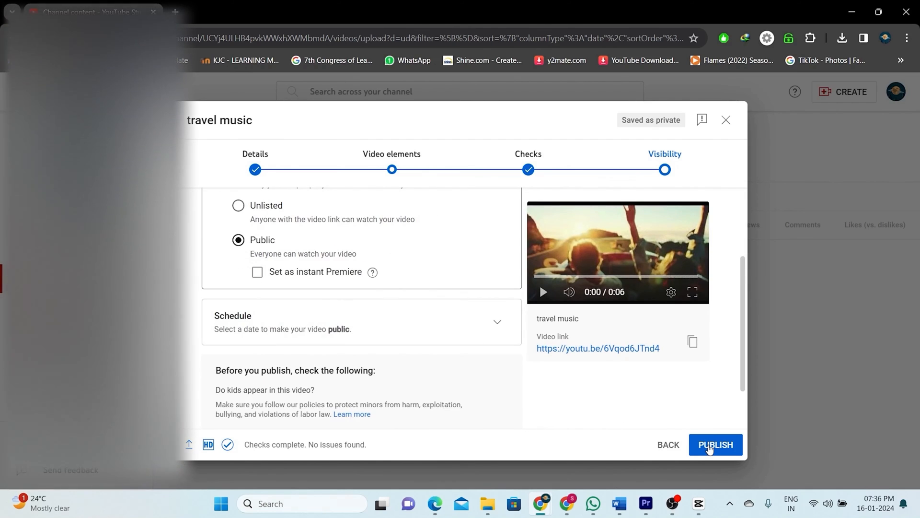
left_click(715, 444)
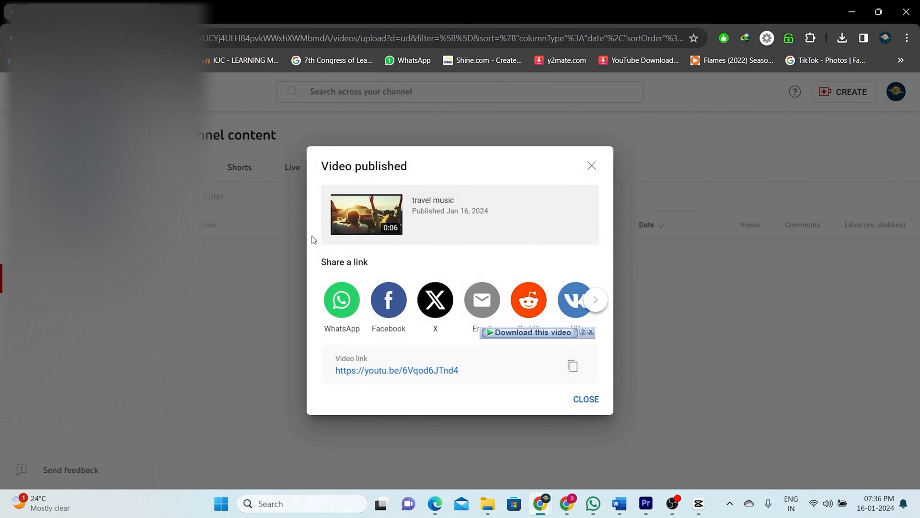
- Dismiss the Video published confirmation to return to the channel content list
left_click(341, 299)
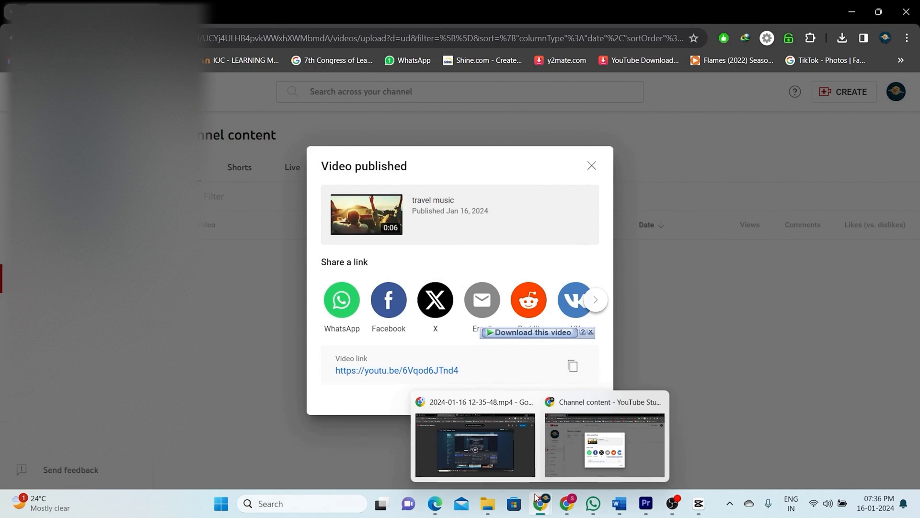
mouse_move(262, 222)
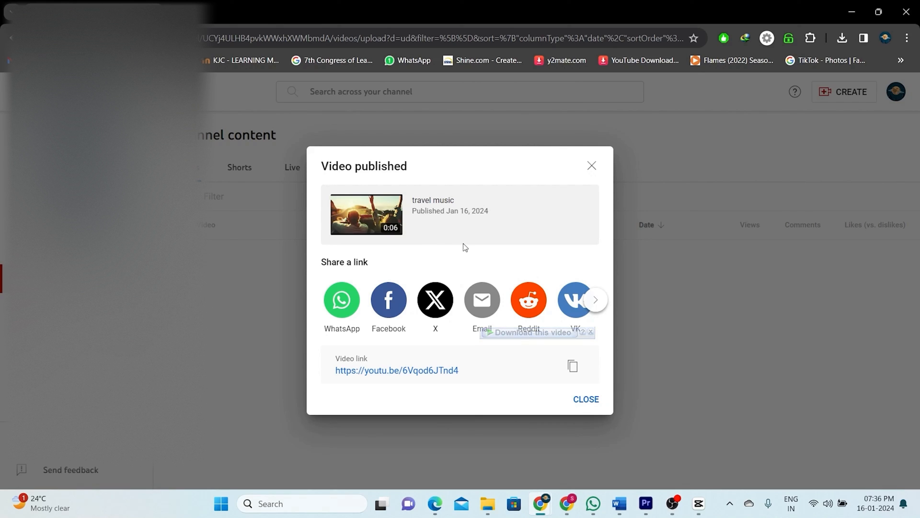
left_click(584, 399)
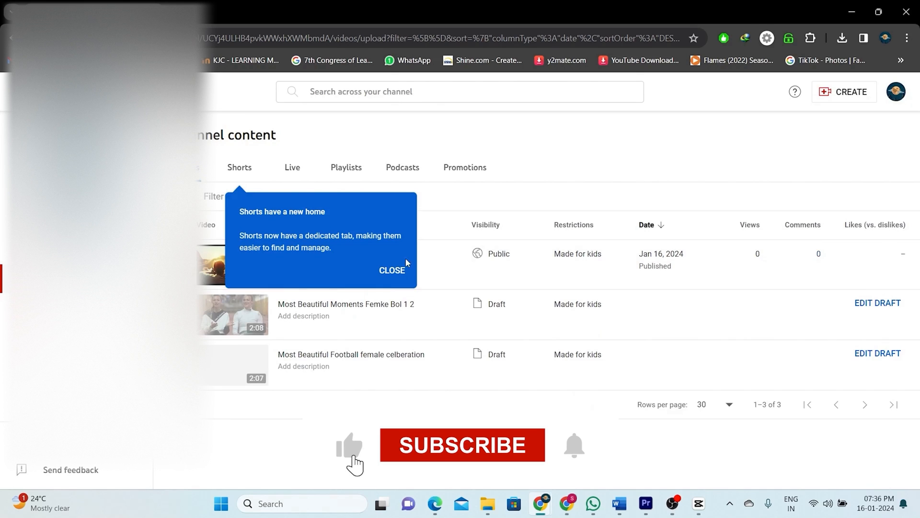